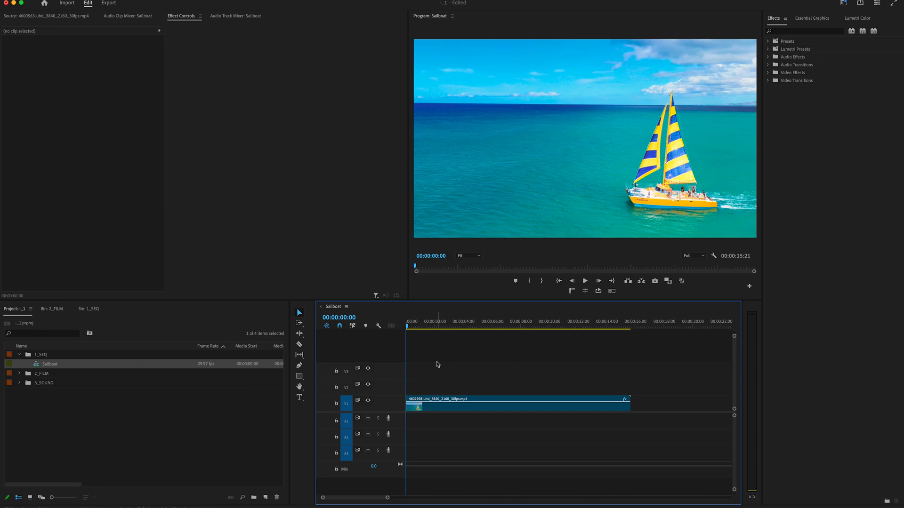
mouse_move(300, 398)
text(SAILBOAT)
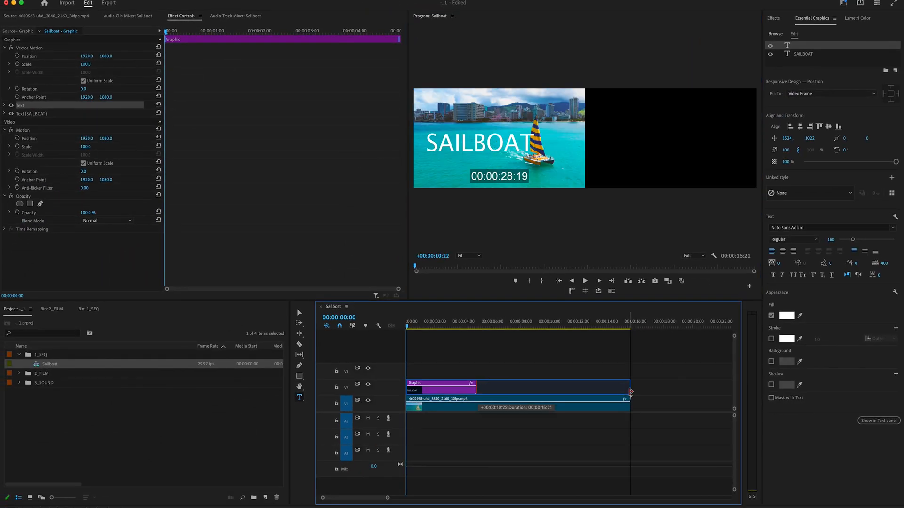
- Search the Effects panel for 'color key' to surface Video Effects > Keying > Color Key
click(507, 399)
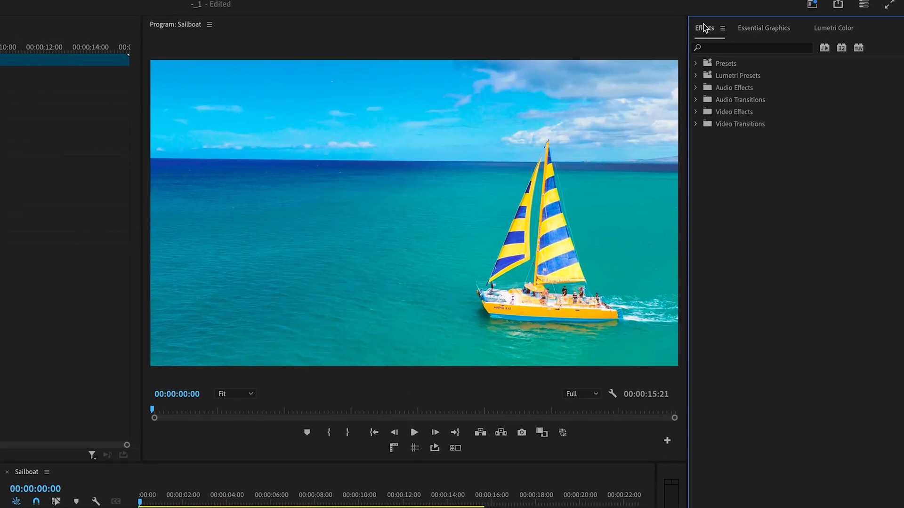
text(color key)
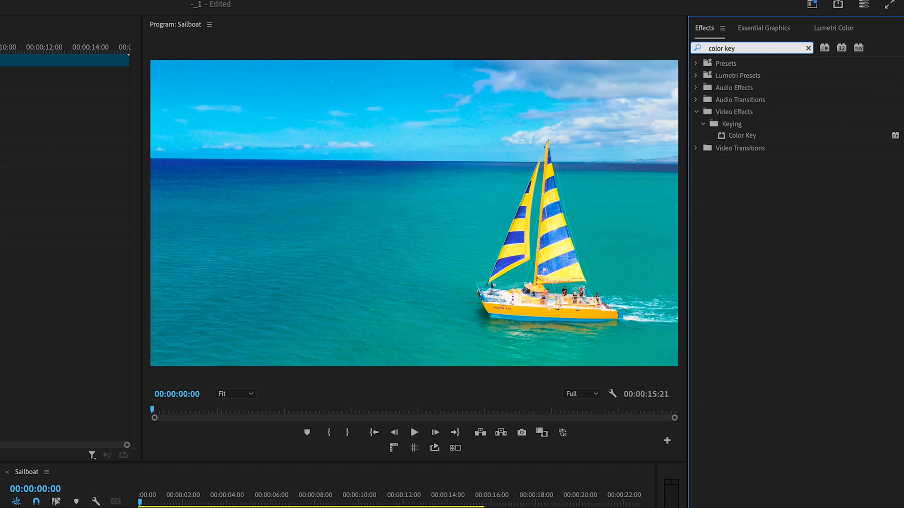